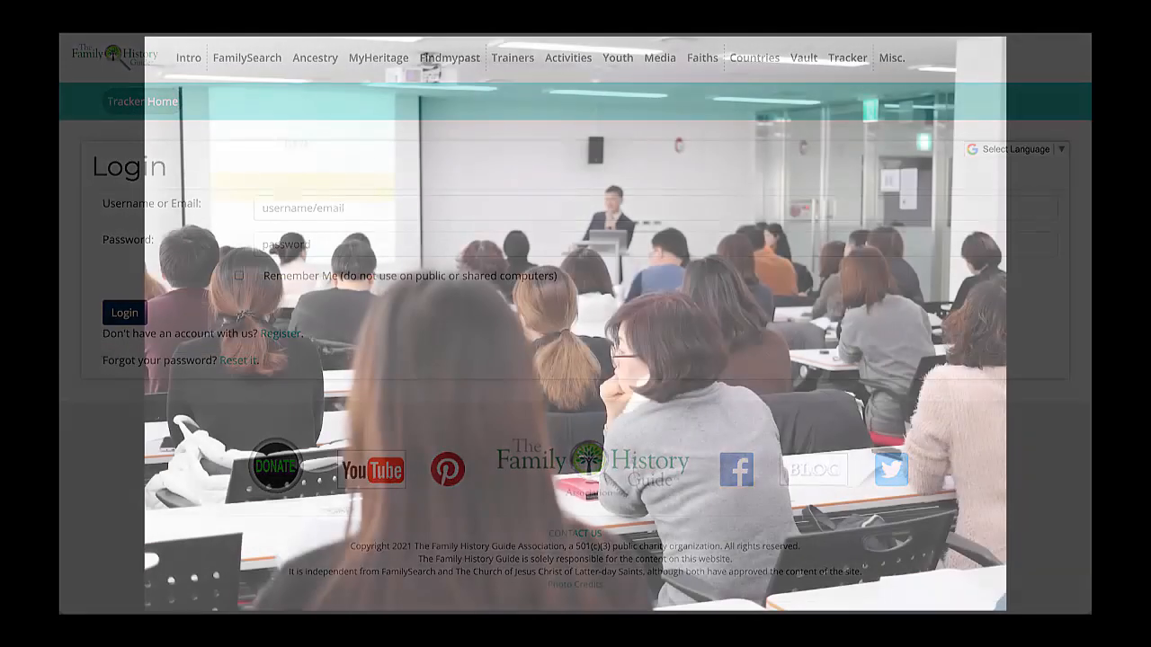
Step: Log in to the tracker account and land on the Online Project Tracker home page
left_click(125, 312)
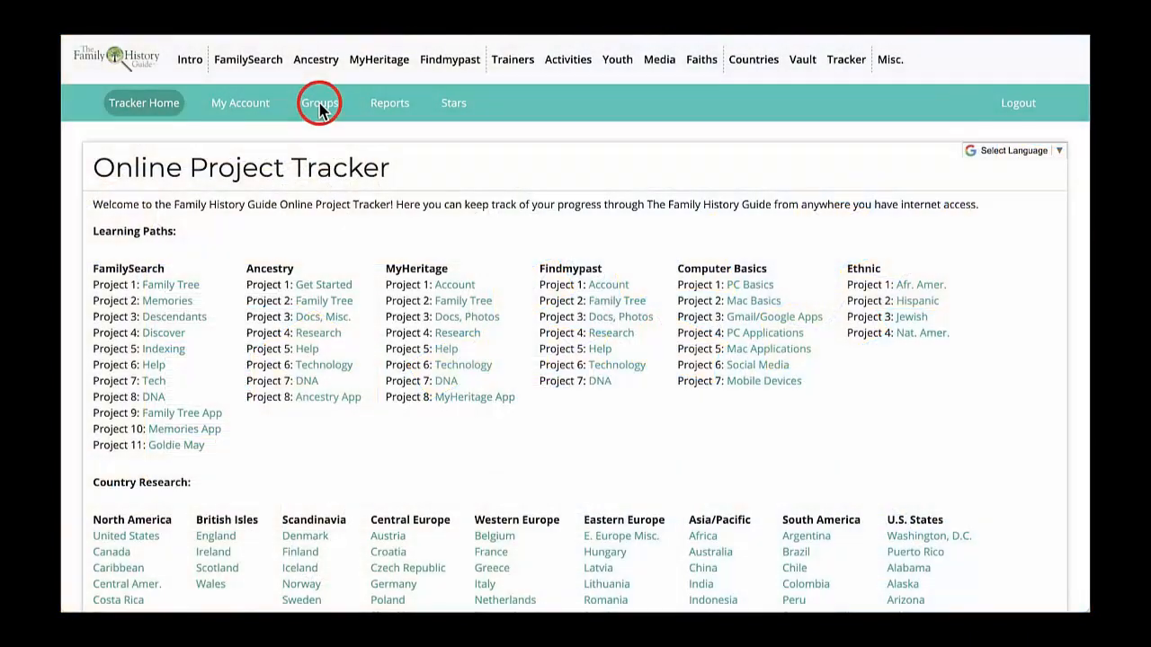
Step: Create a new group named 'Test' on the Groups page
left_click(319, 101)
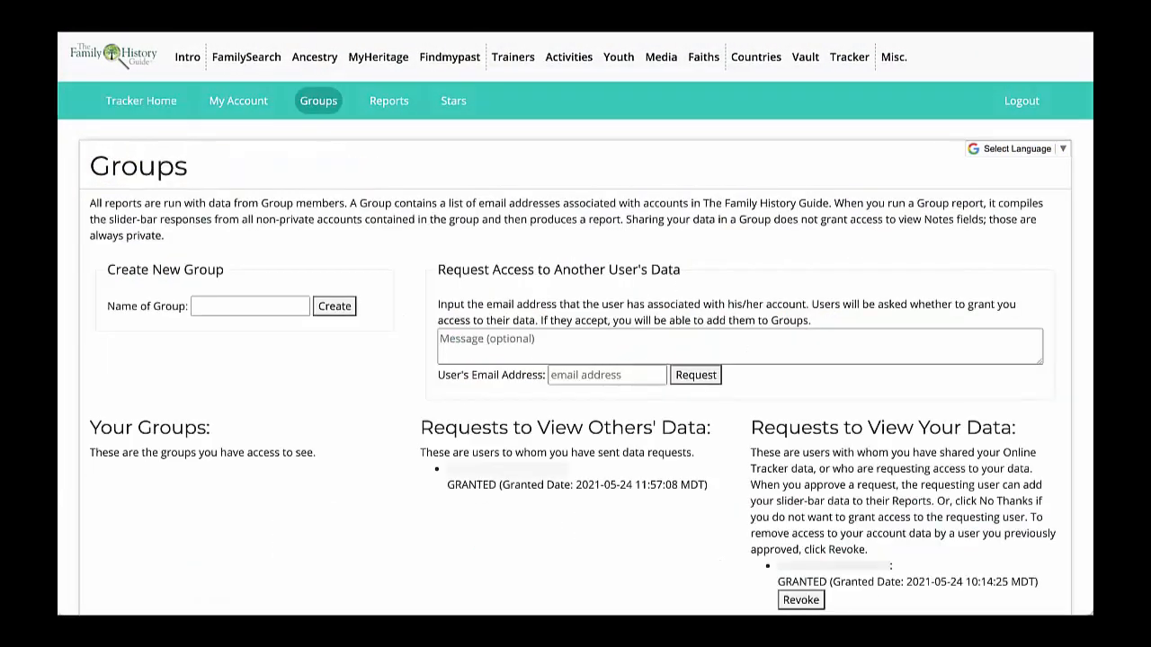
type("Test")
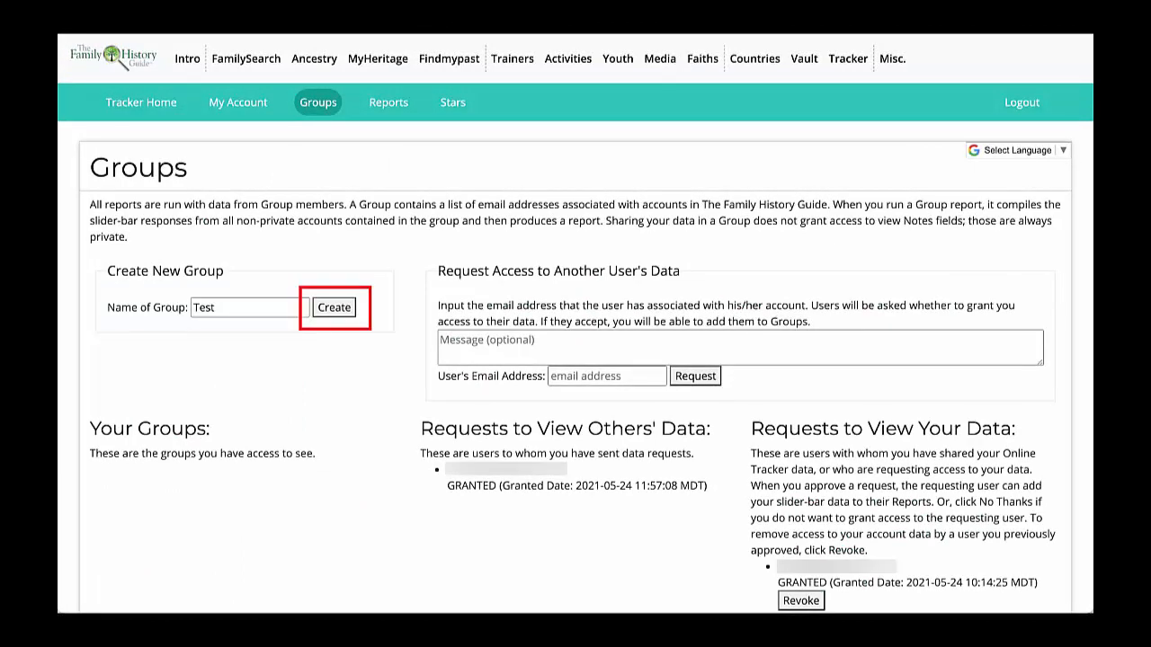
left_click(334, 306)
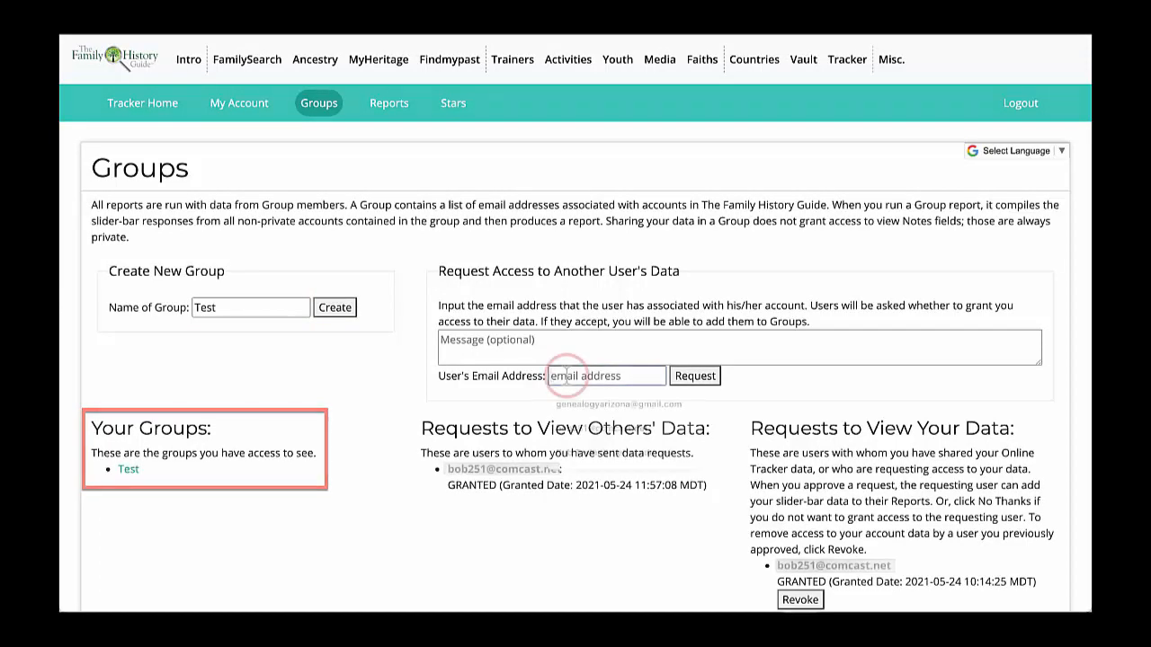
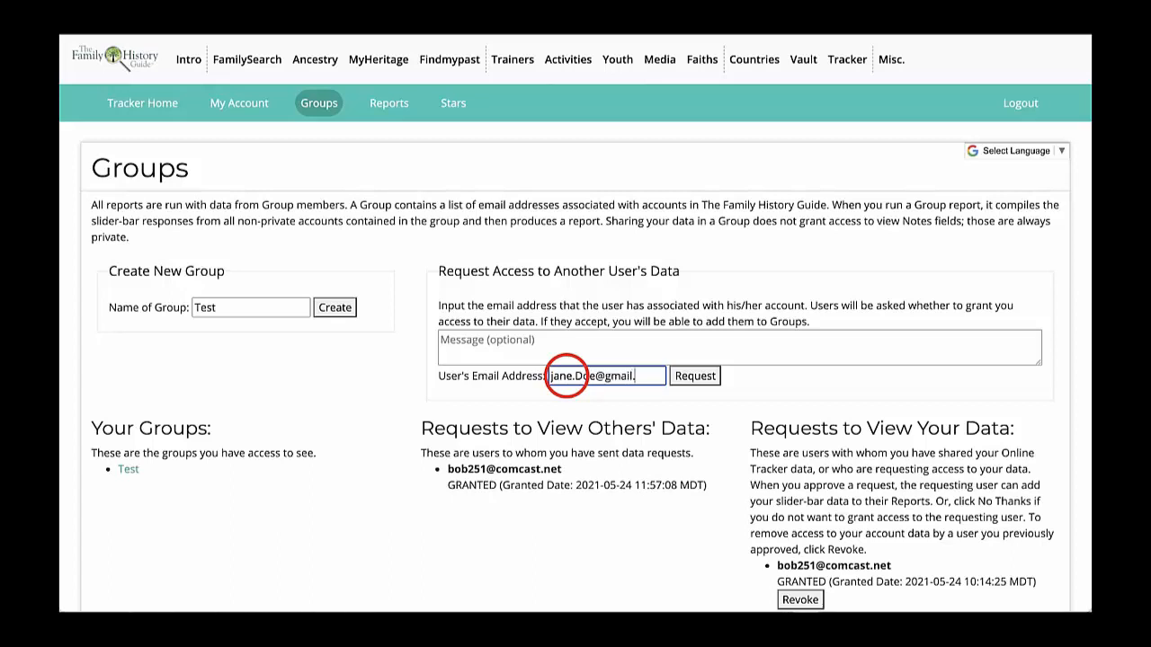
Step: Request to view jane's Gmail account data with the message 'Please join our group.'
type("Please join our group.")
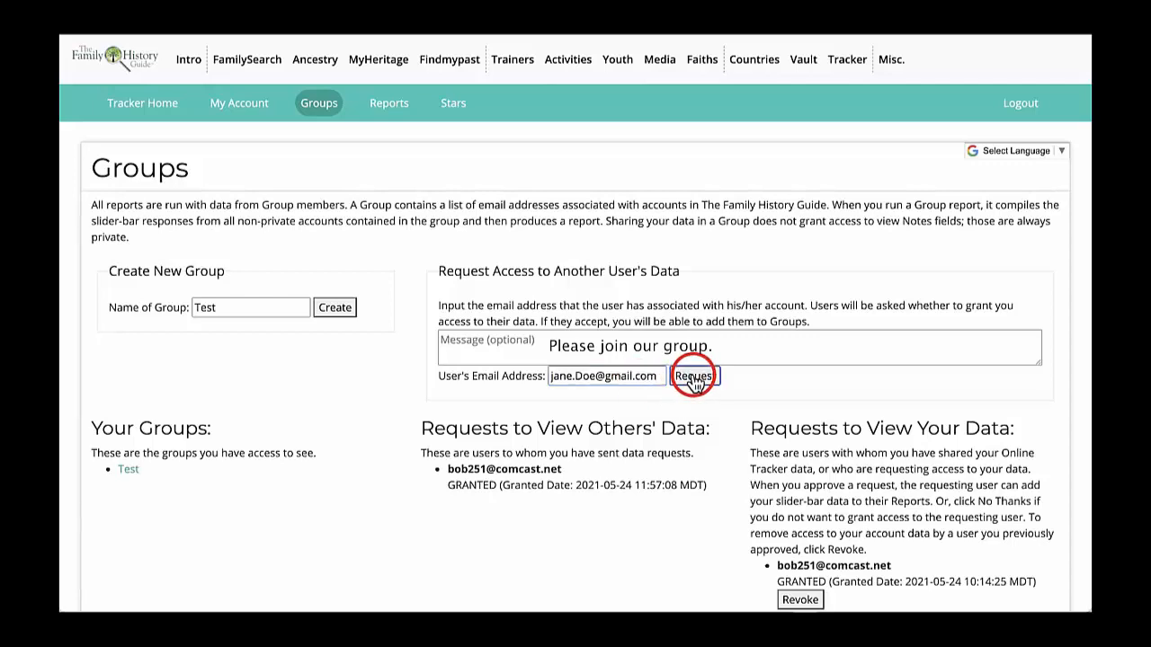
left_click(693, 376)
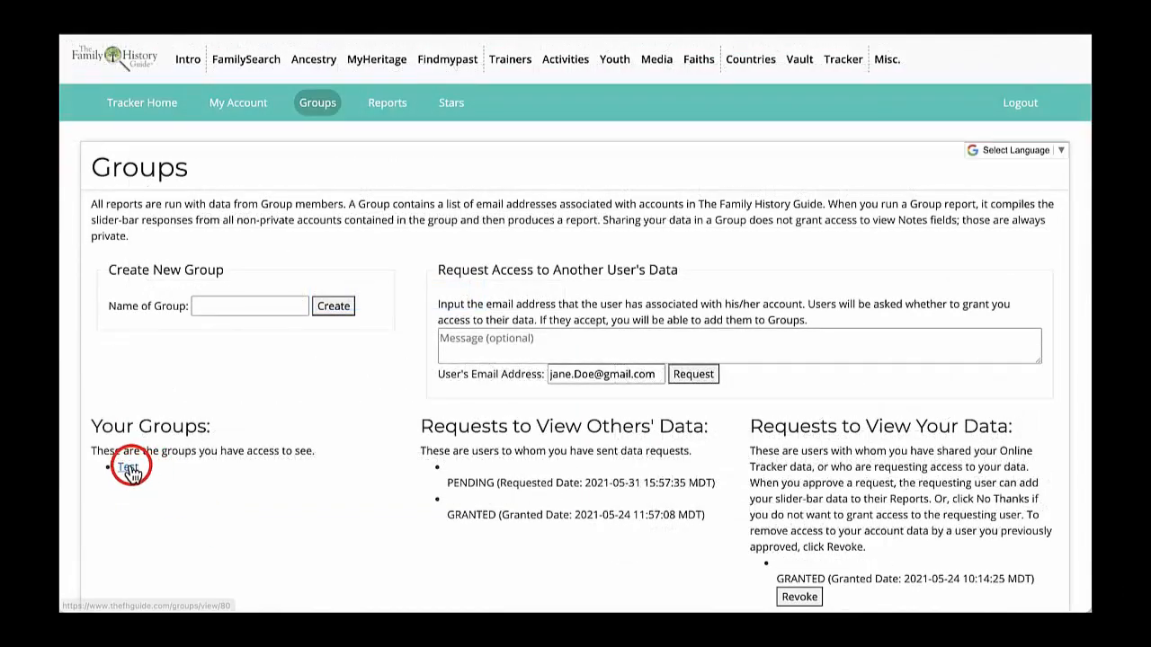
Step: Rename the 'Test' group to 'Test One' from its management page
left_click(129, 466)
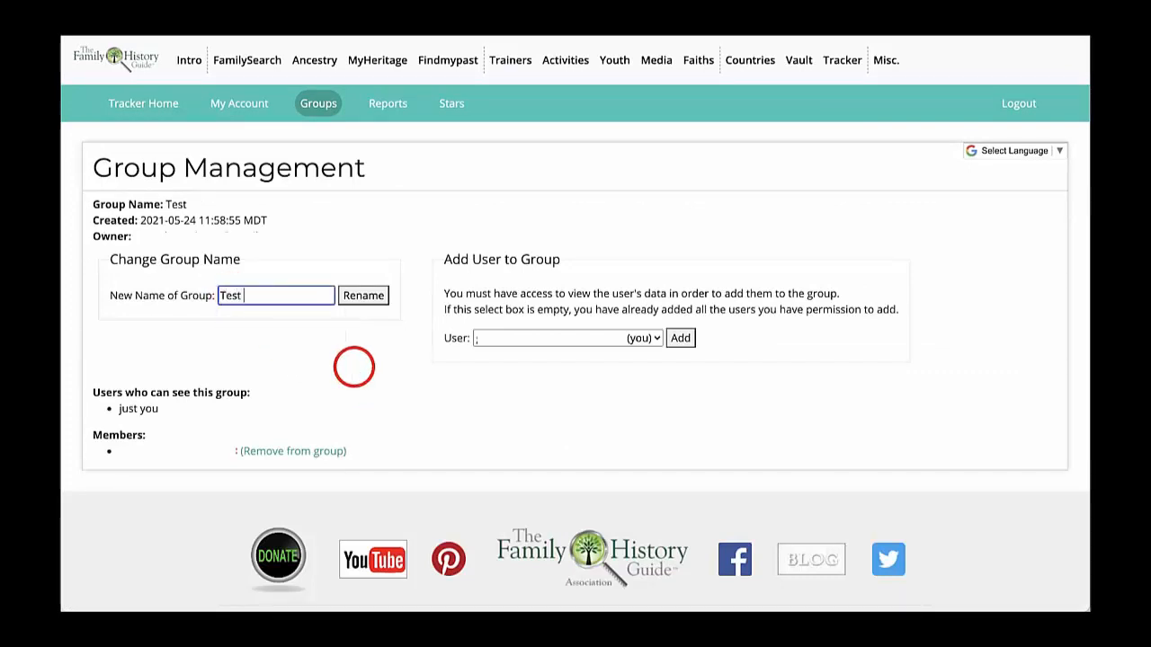
type("One")
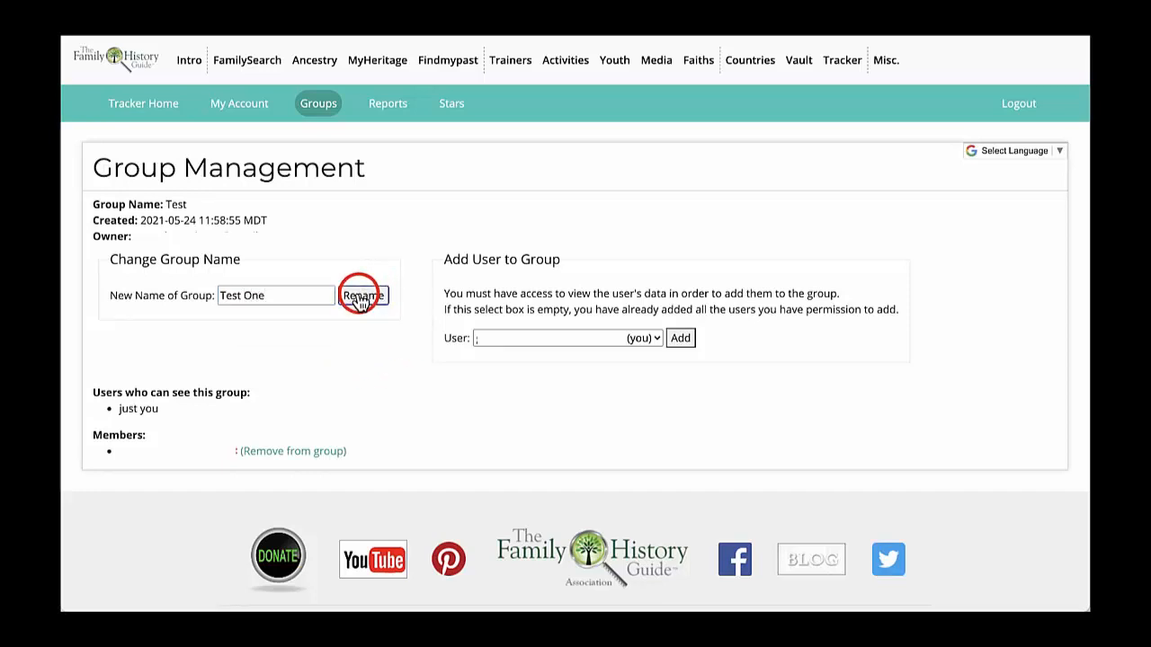
left_click(363, 294)
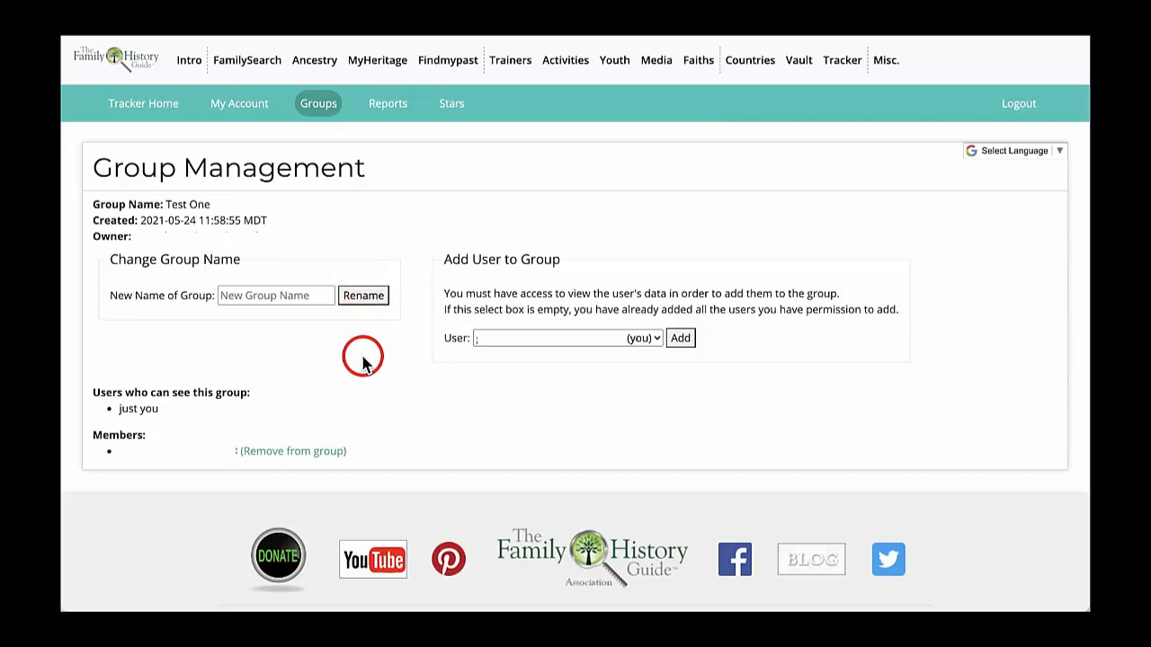
left_click(681, 337)
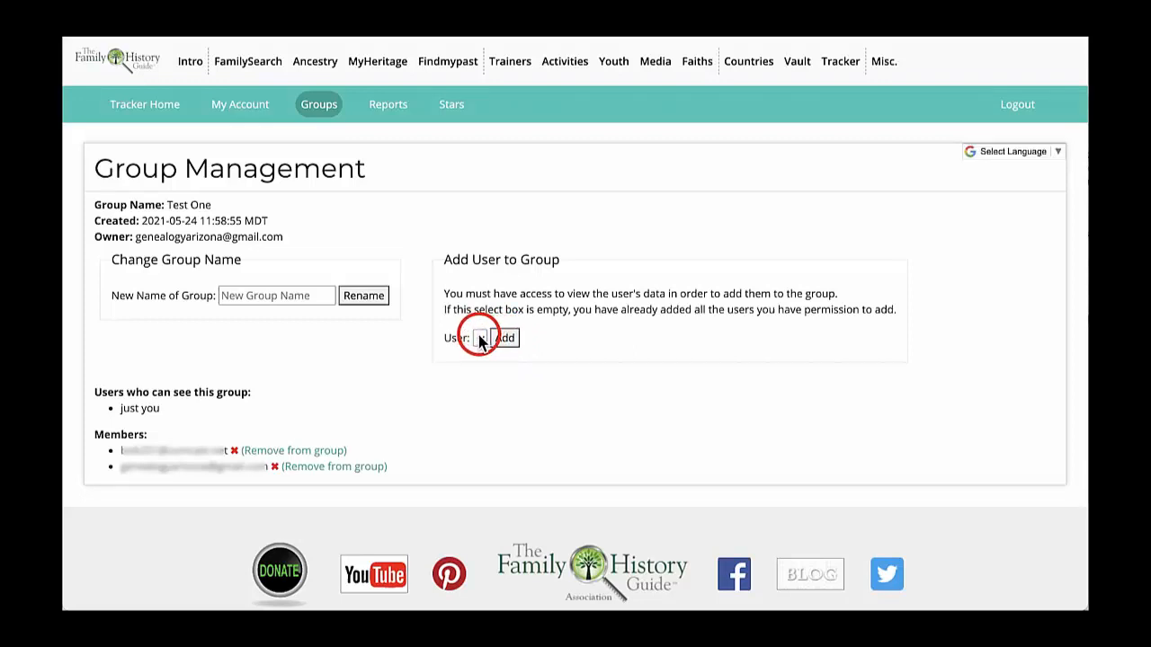
mouse_move(532, 417)
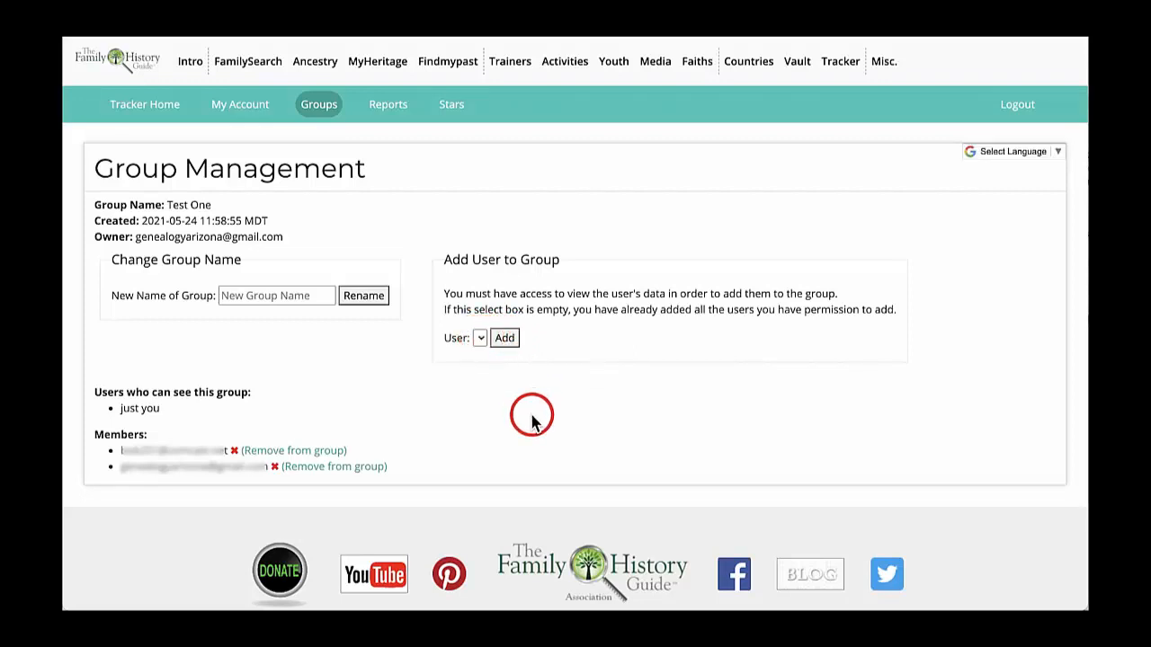
mouse_move(378, 395)
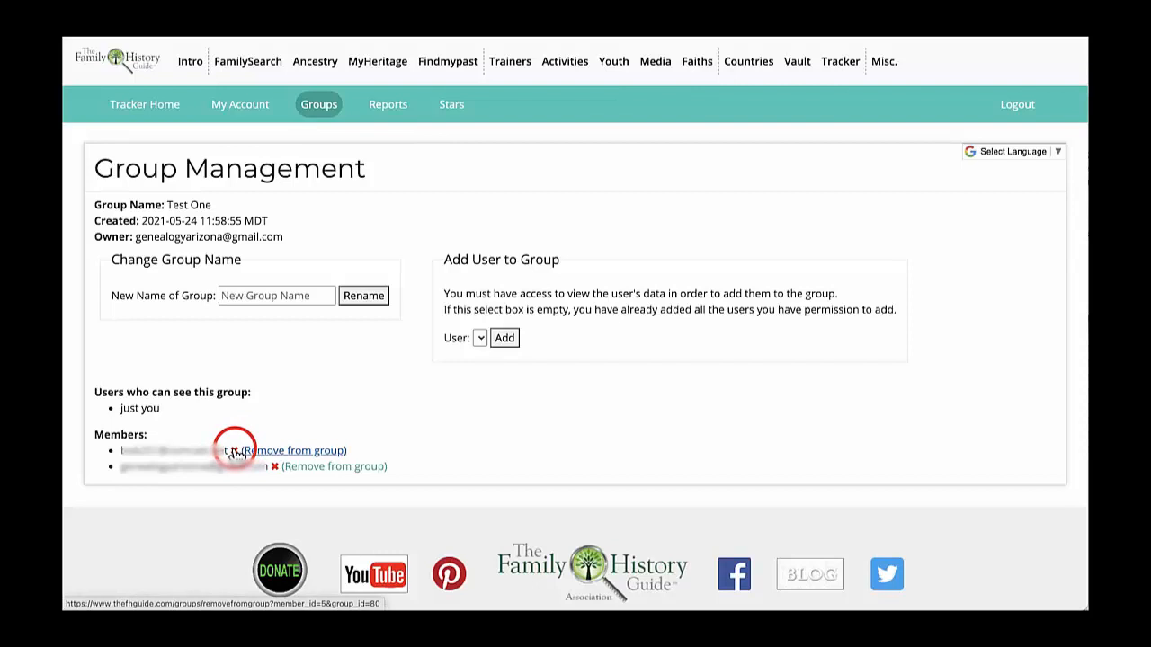
Step: Remove the first member from Test One, then return to the tracker home page
left_click(238, 451)
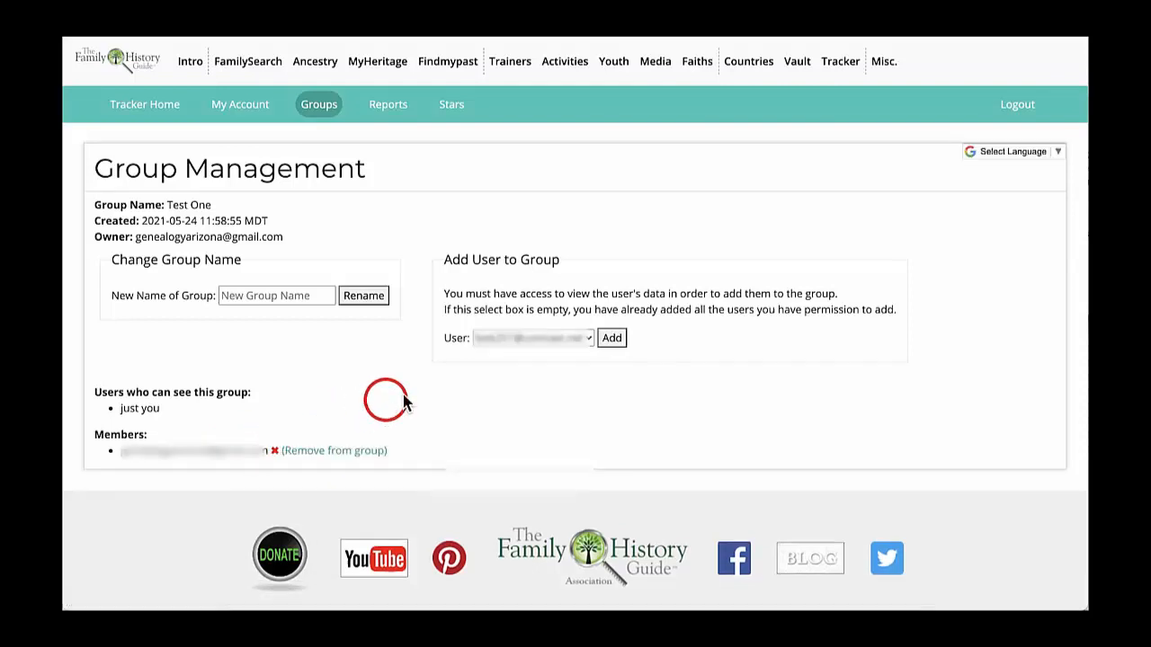
mouse_move(483, 386)
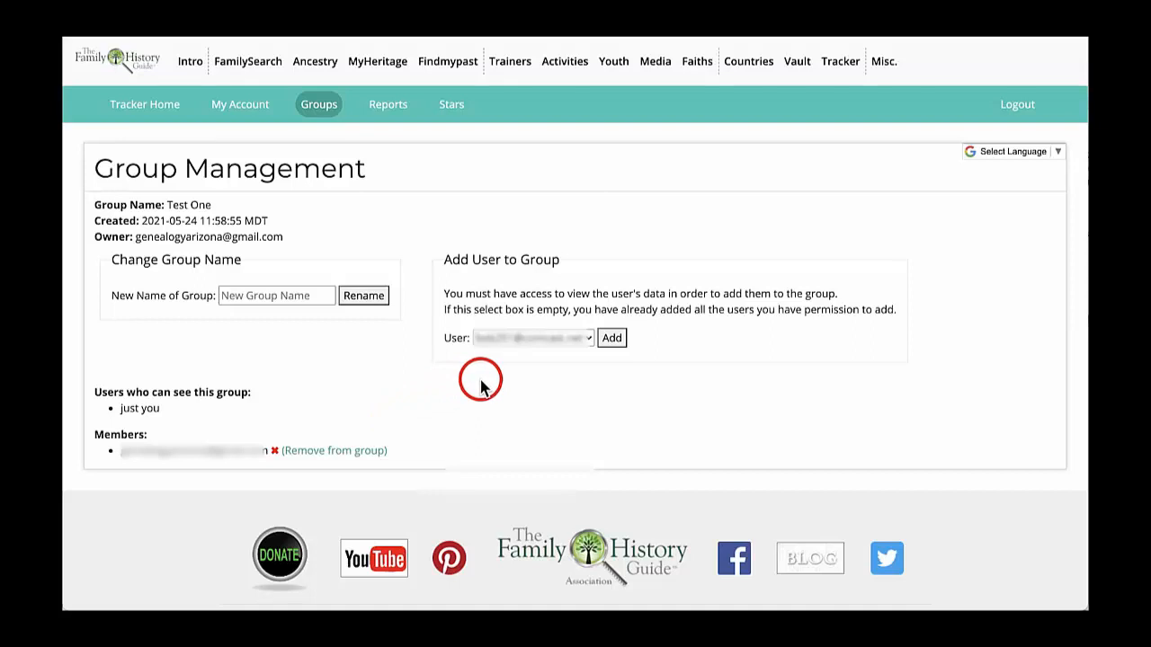
mouse_move(360, 206)
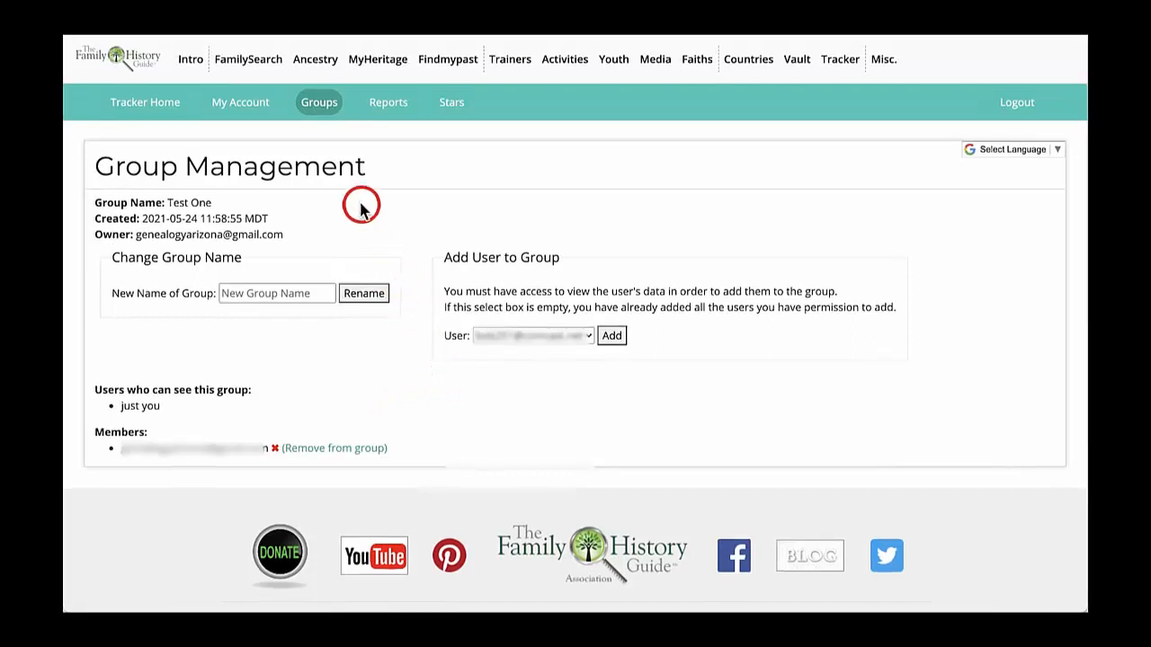
mouse_move(320, 102)
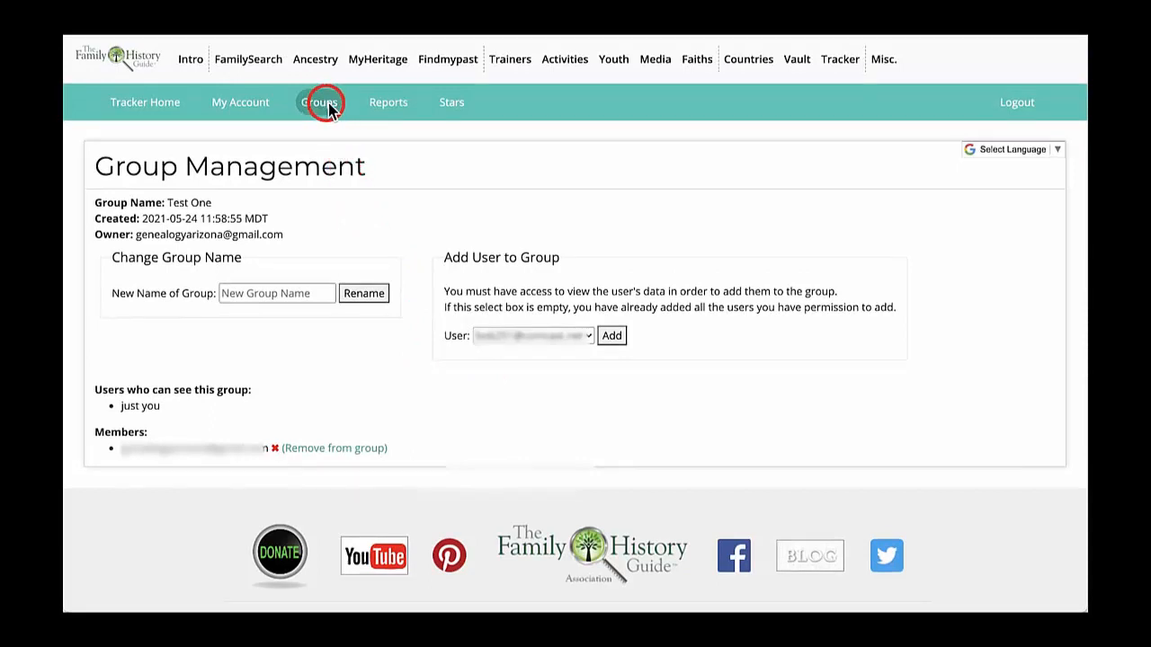
left_click(321, 102)
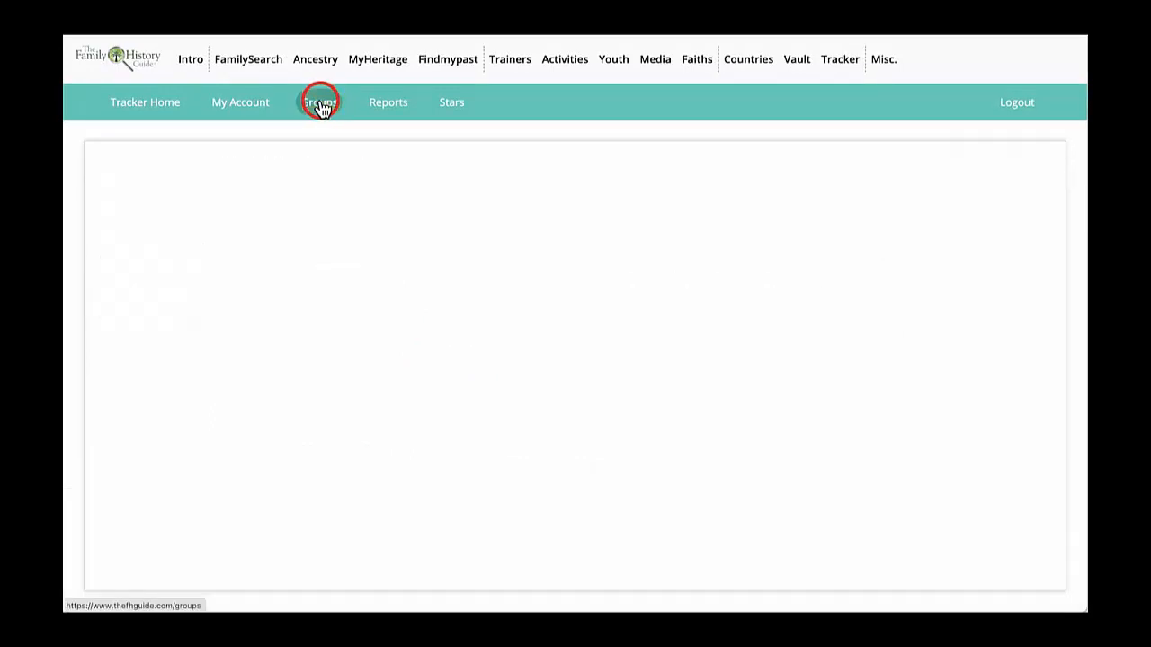
left_click(318, 101)
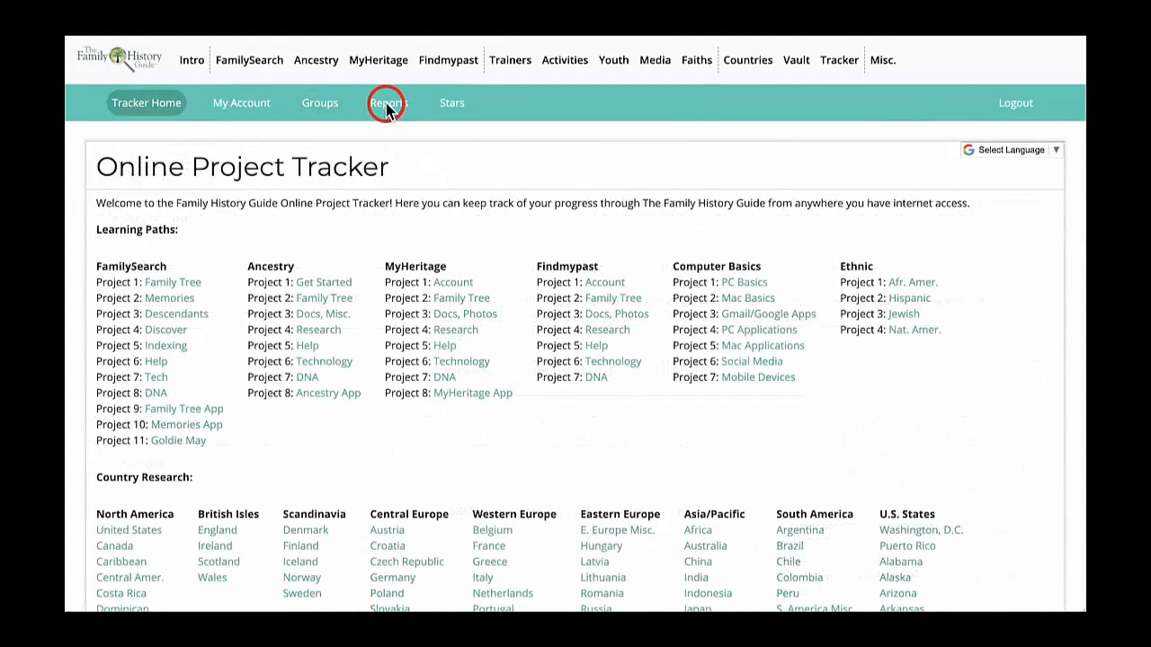
Step: Open the Reports page to chart Test One's current total choices
left_click(388, 103)
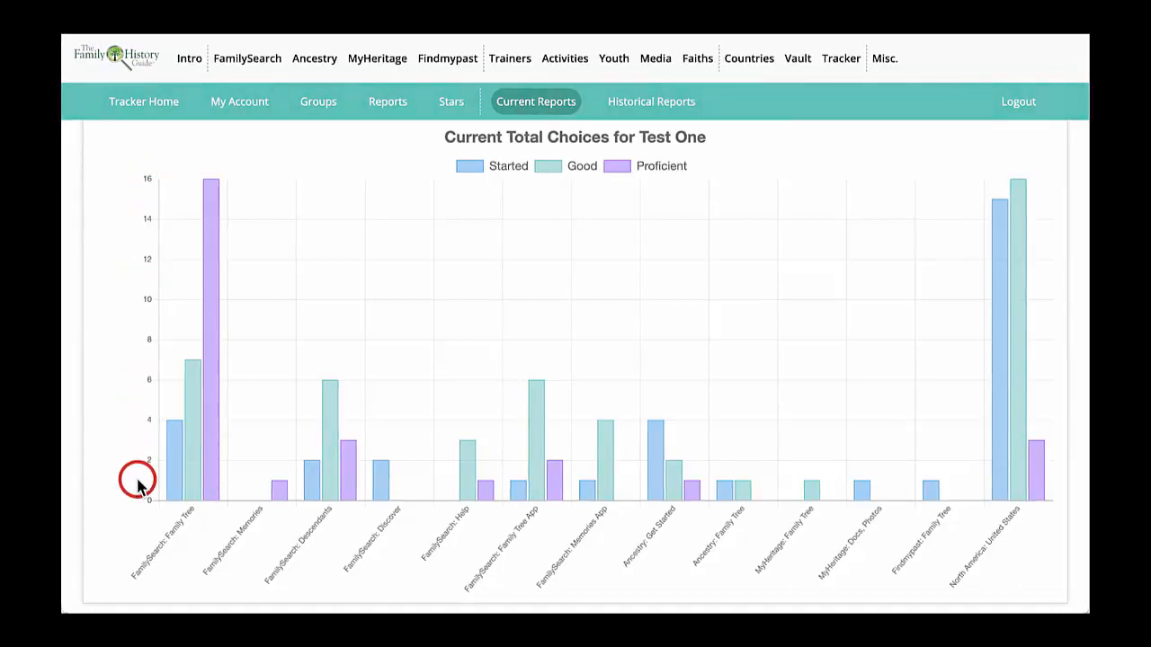
mouse_move(212, 373)
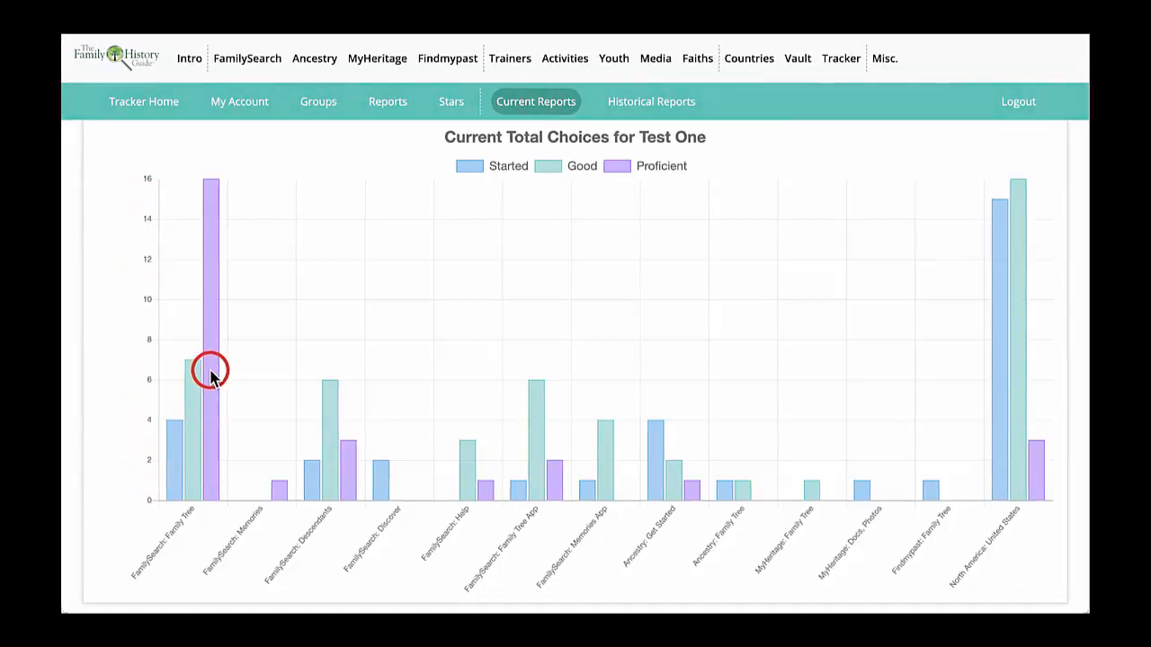
mouse_move(214, 185)
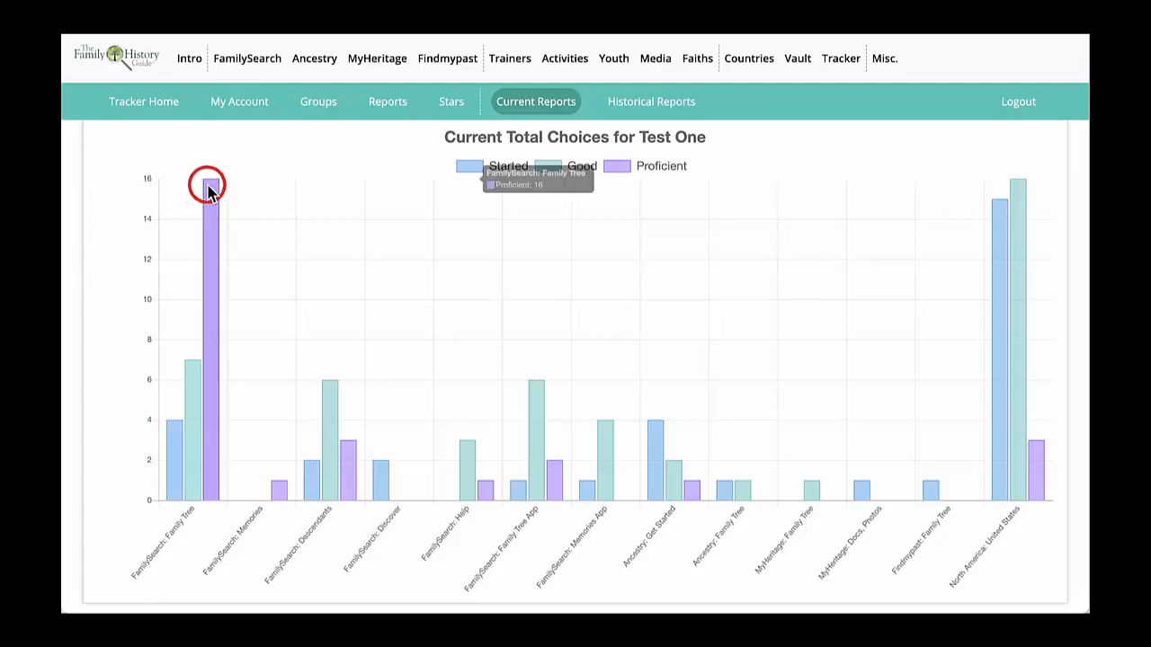
mouse_move(338, 396)
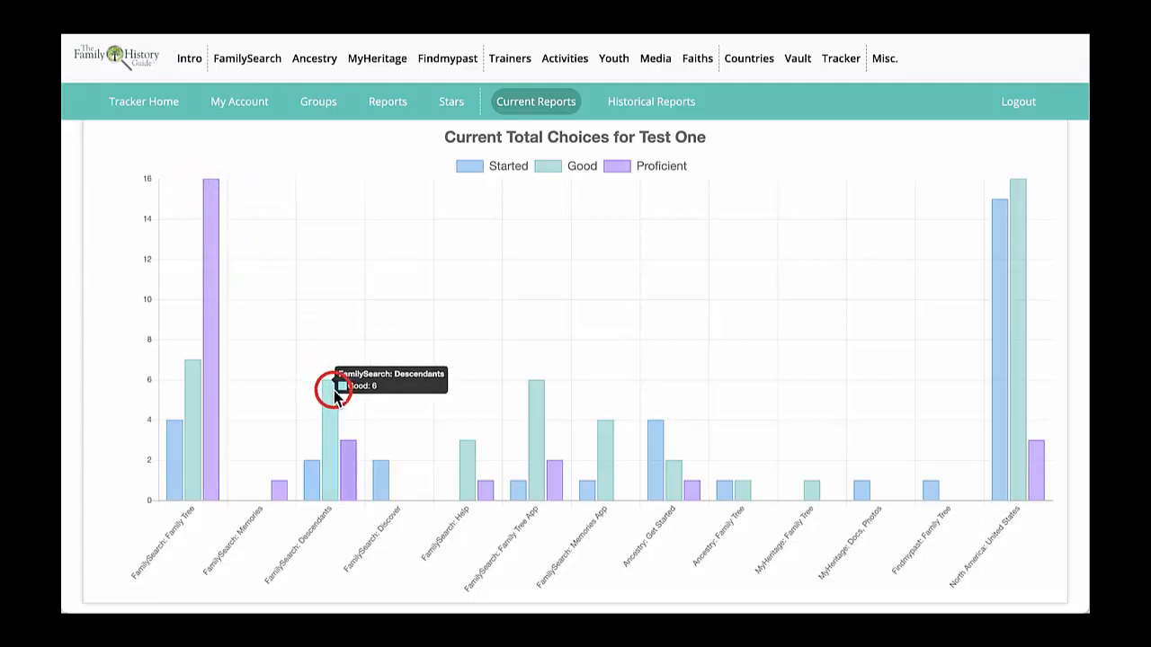
mouse_move(465, 448)
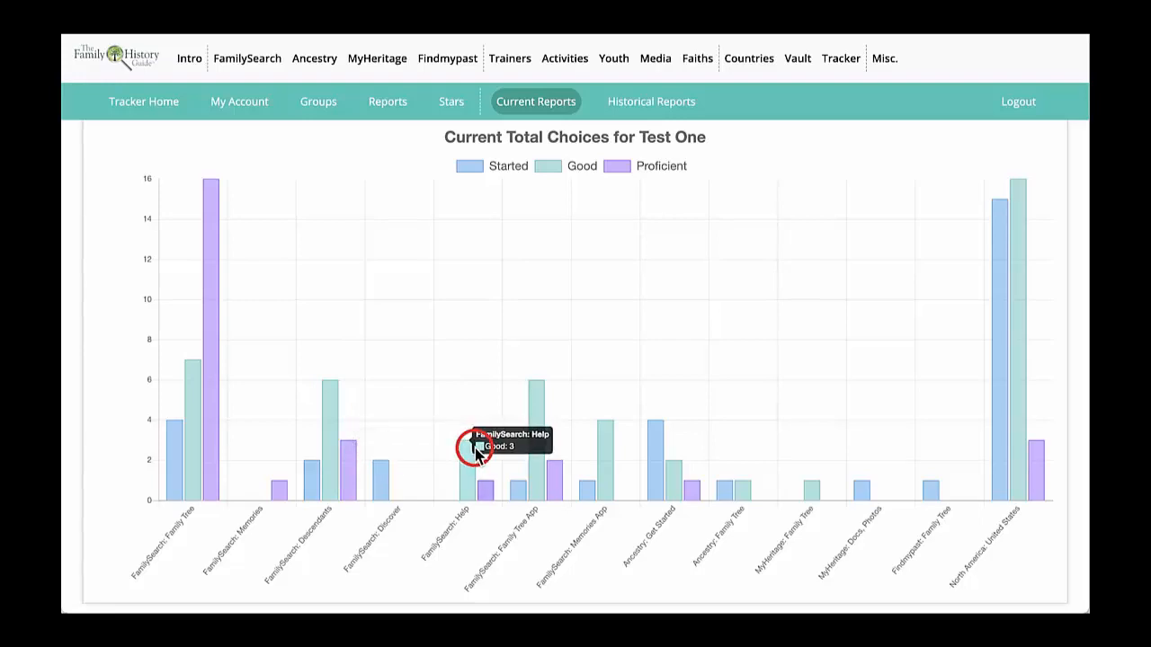
mouse_move(573, 420)
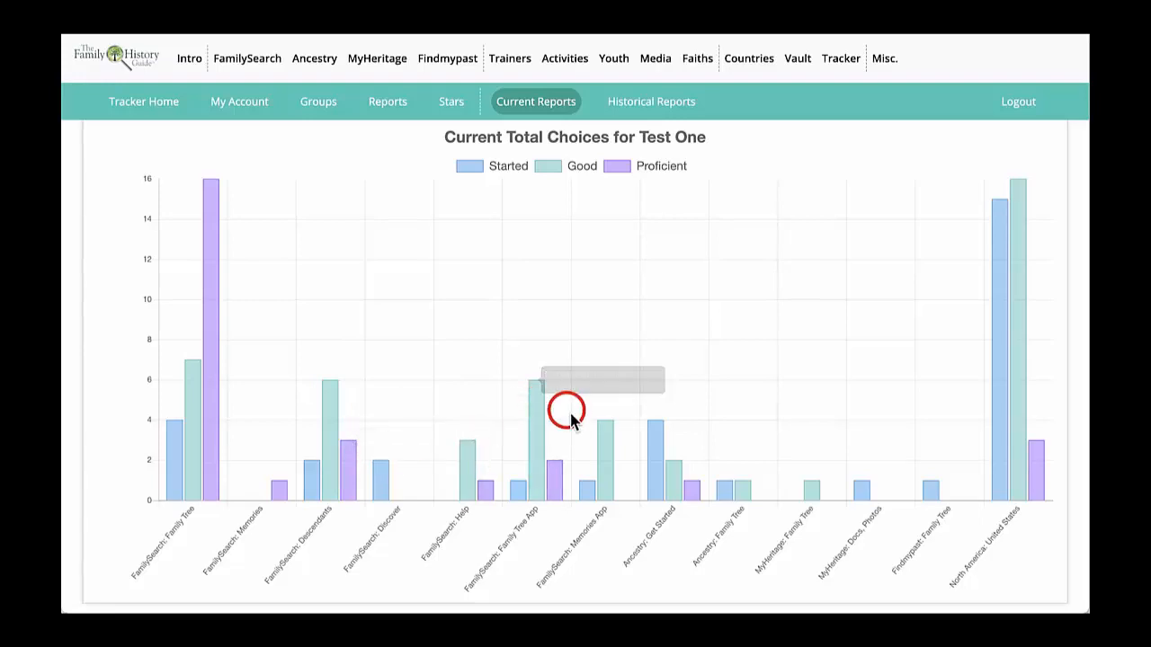
left_click(387, 101)
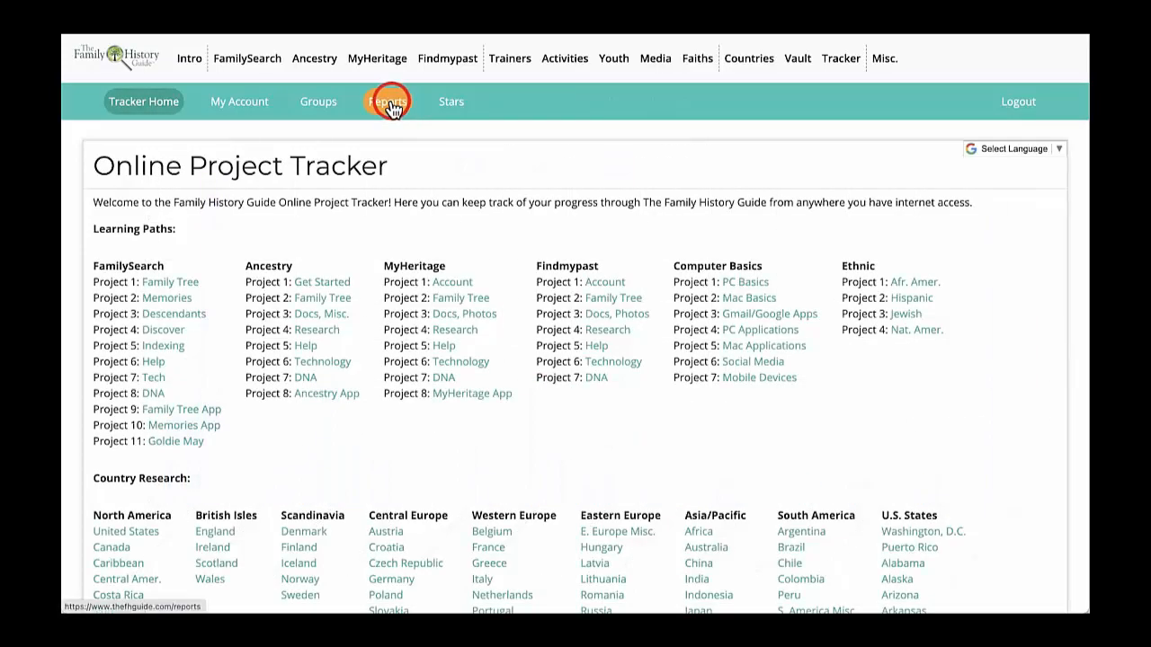
left_click(388, 101)
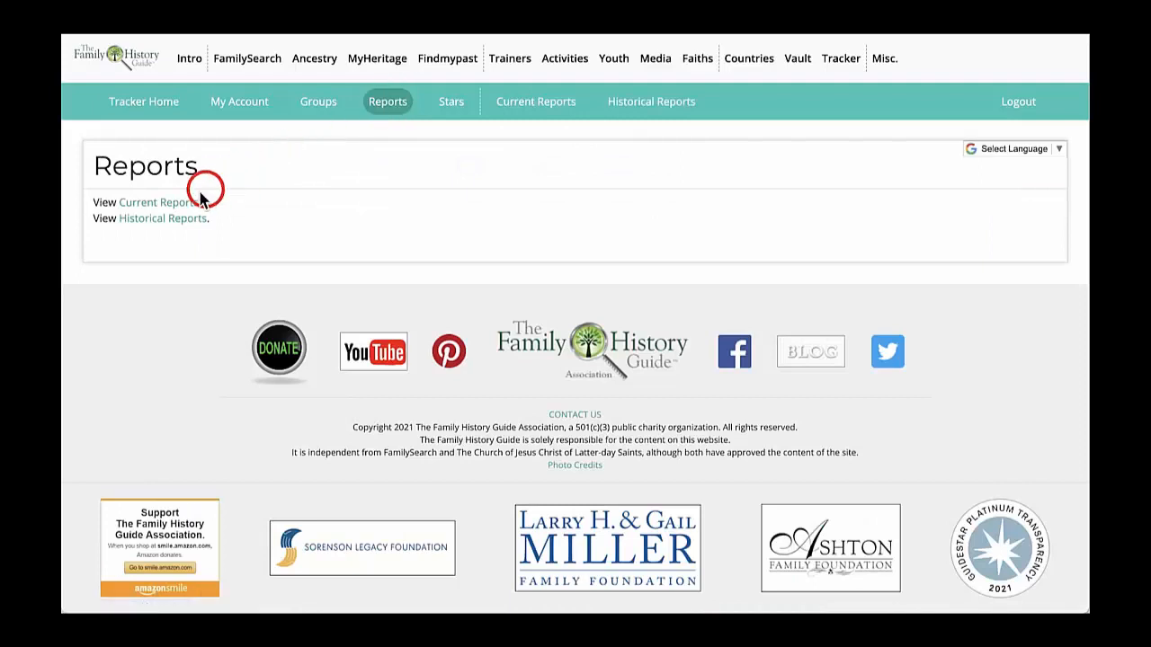
left_click(157, 202)
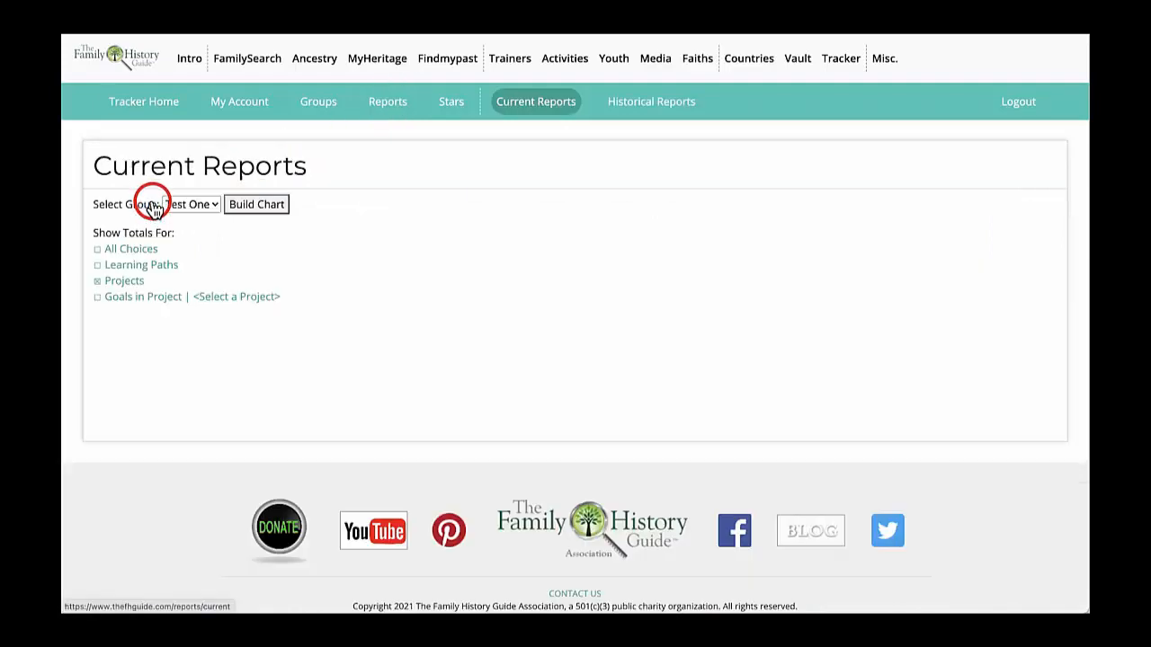
left_click(256, 204)
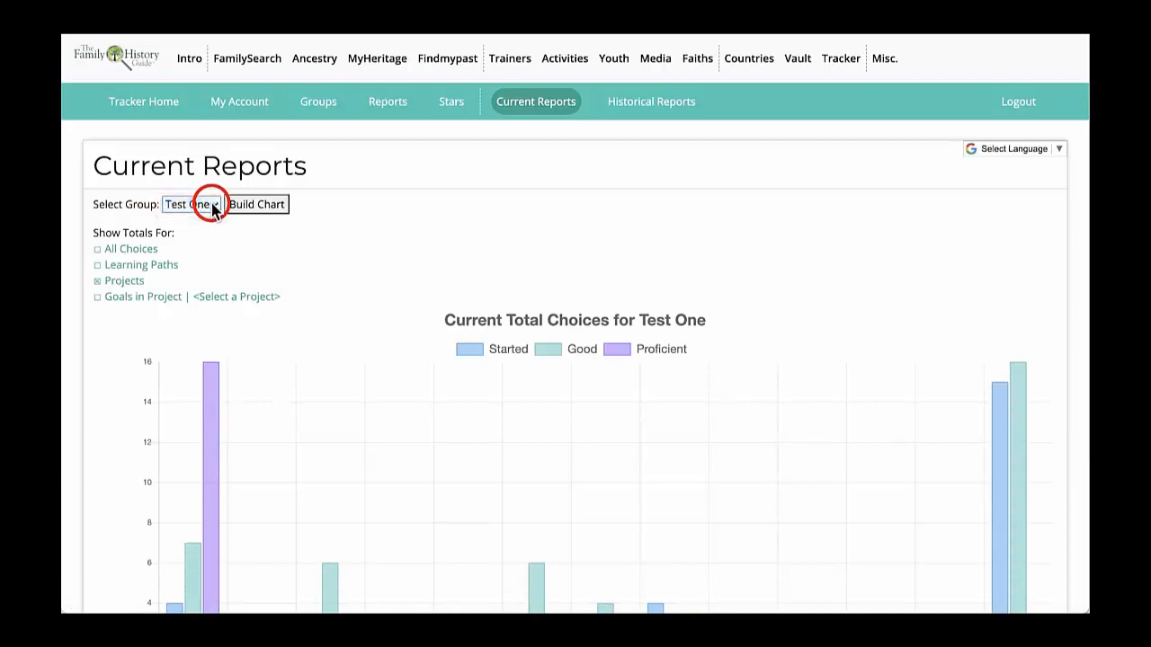
scroll("down", 3)
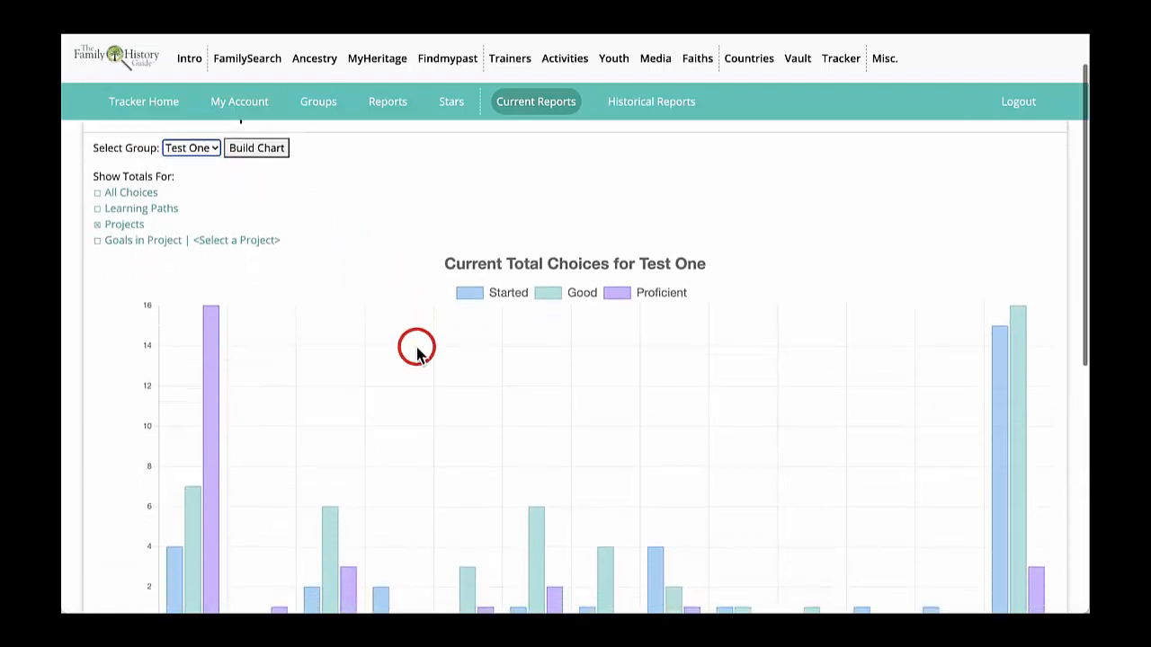
scroll("down", 3)
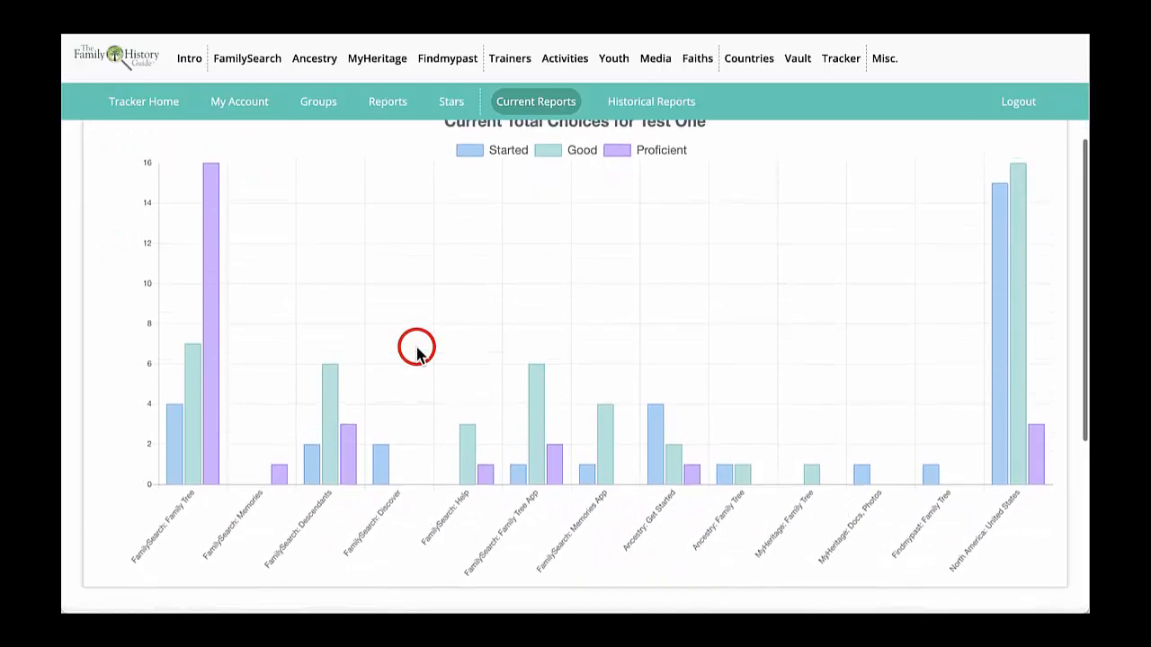
Step: Open Historical Reports and view the weekly All Choices - My Data totals chart
left_click(144, 102)
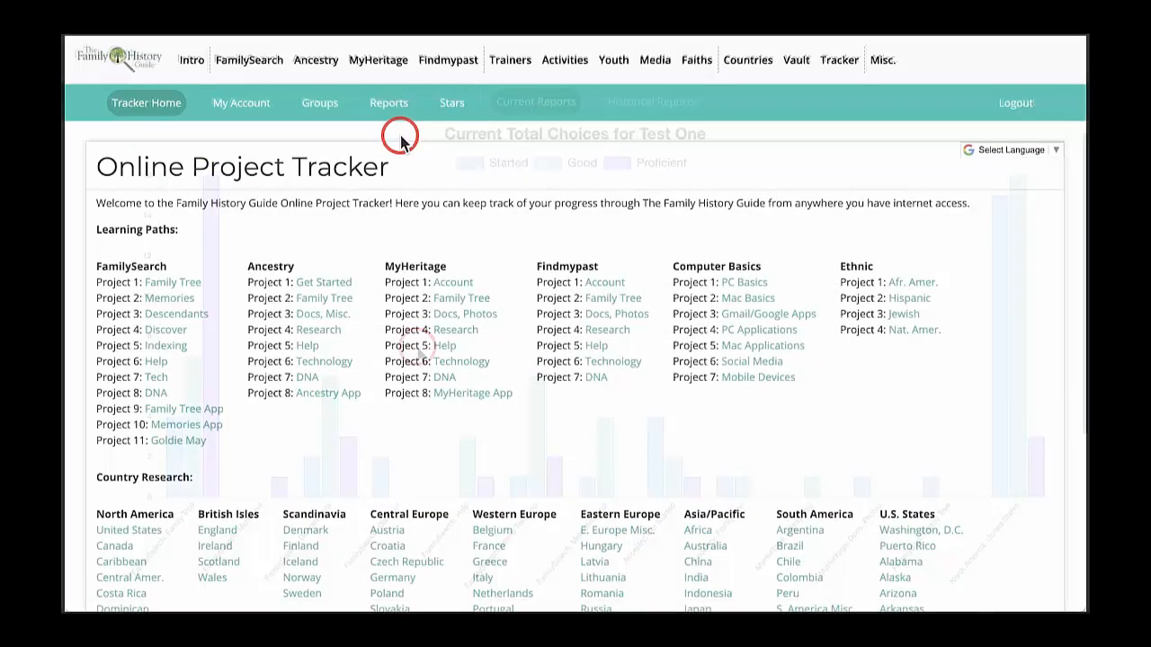
left_click(388, 102)
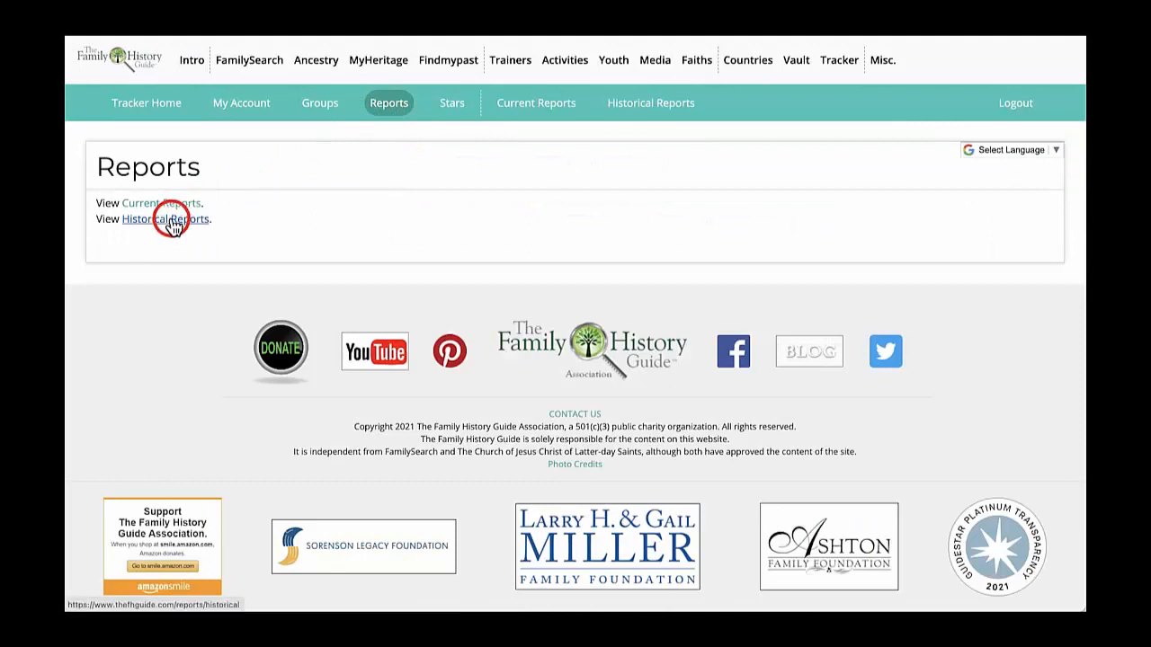
left_click(170, 218)
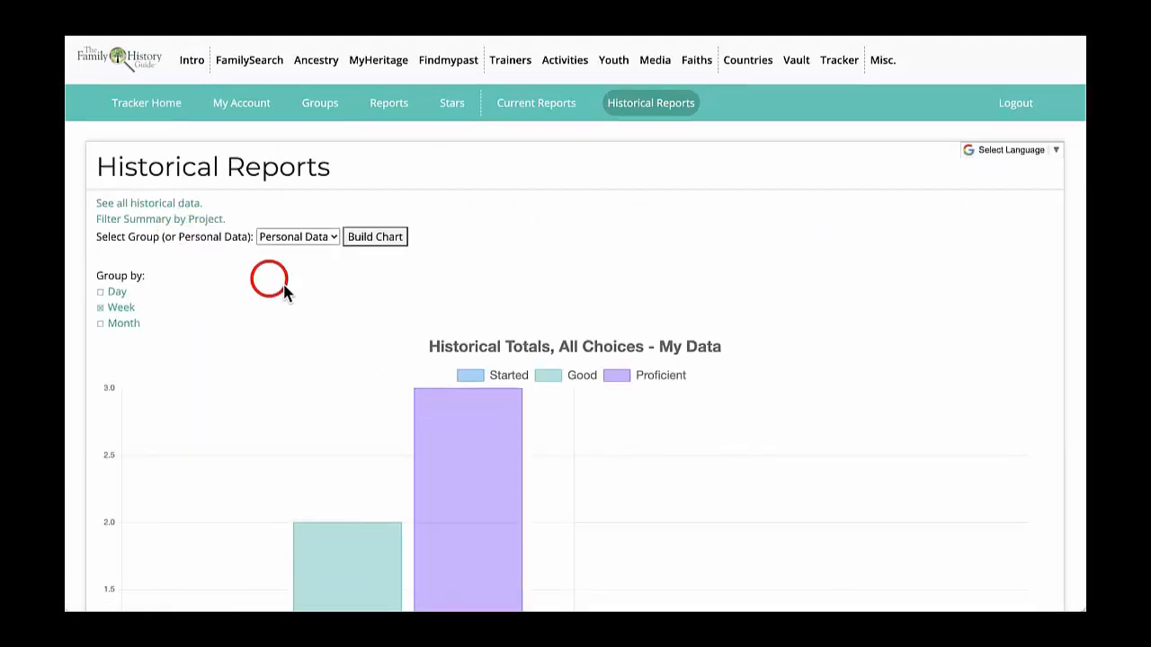
scroll("down", 3)
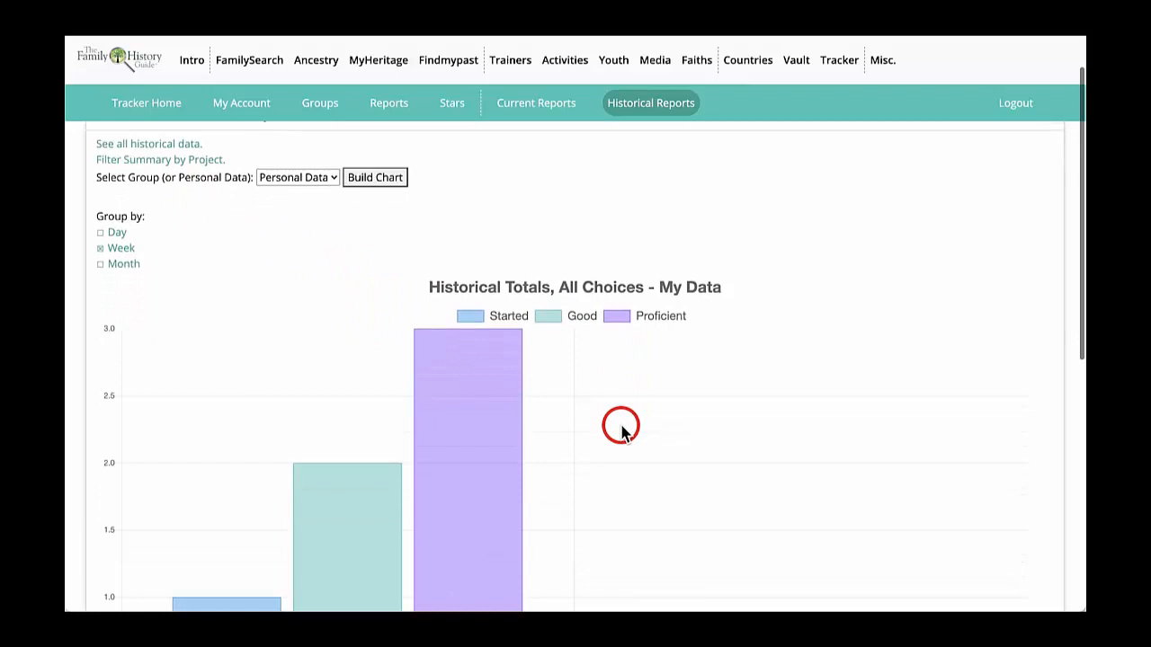
scroll("down", 3)
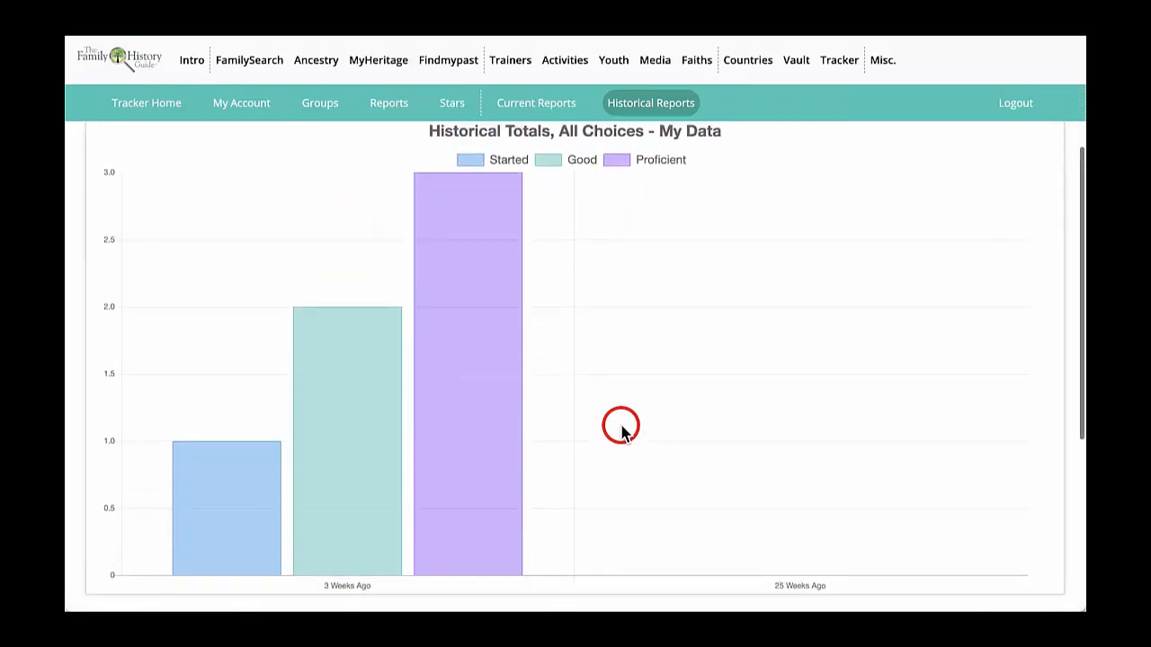
mouse_move(355, 372)
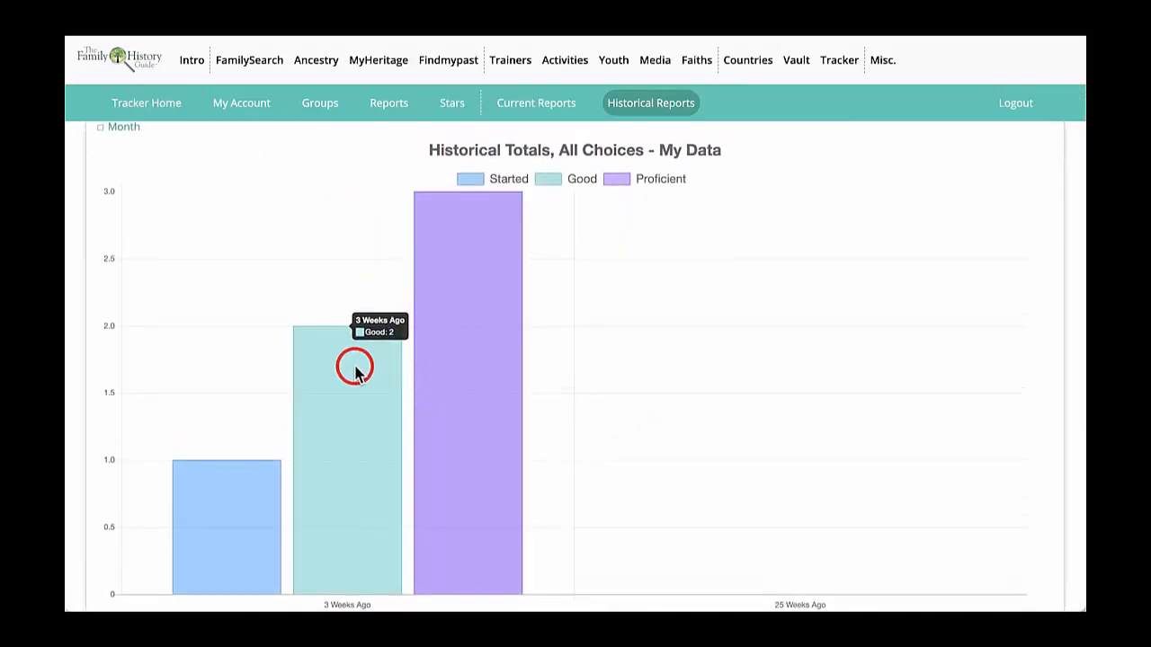
mouse_move(515, 345)
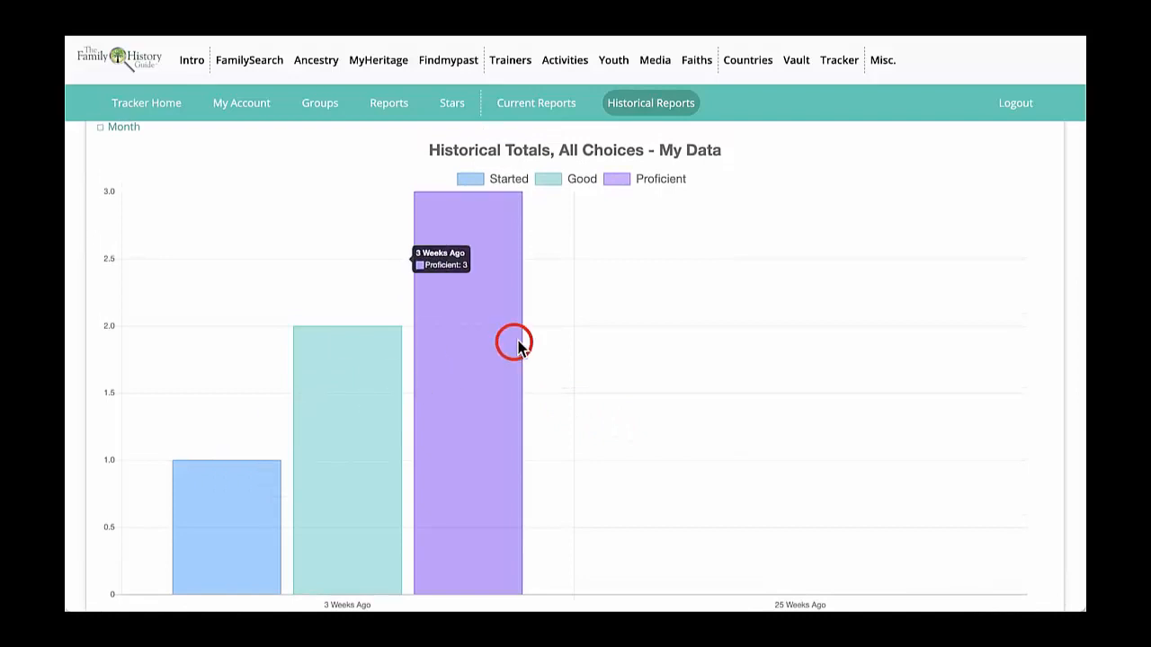
scroll("up", 3)
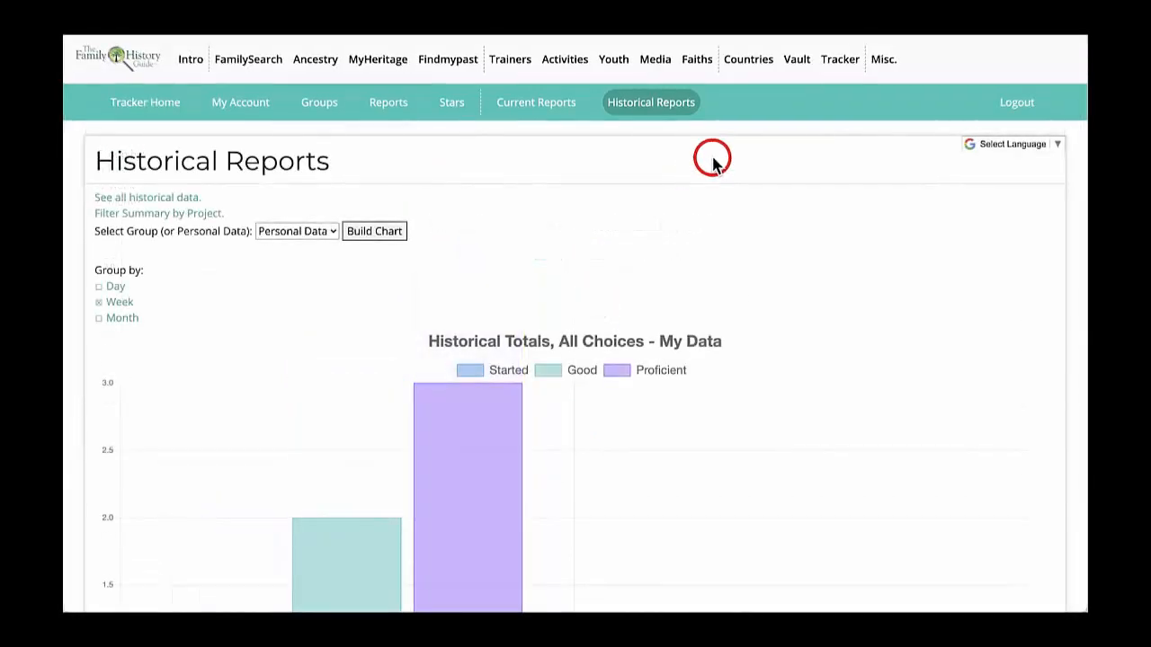
Step: Open Online Tracker Help at Goal 3: Creating Reports
left_click(839, 59)
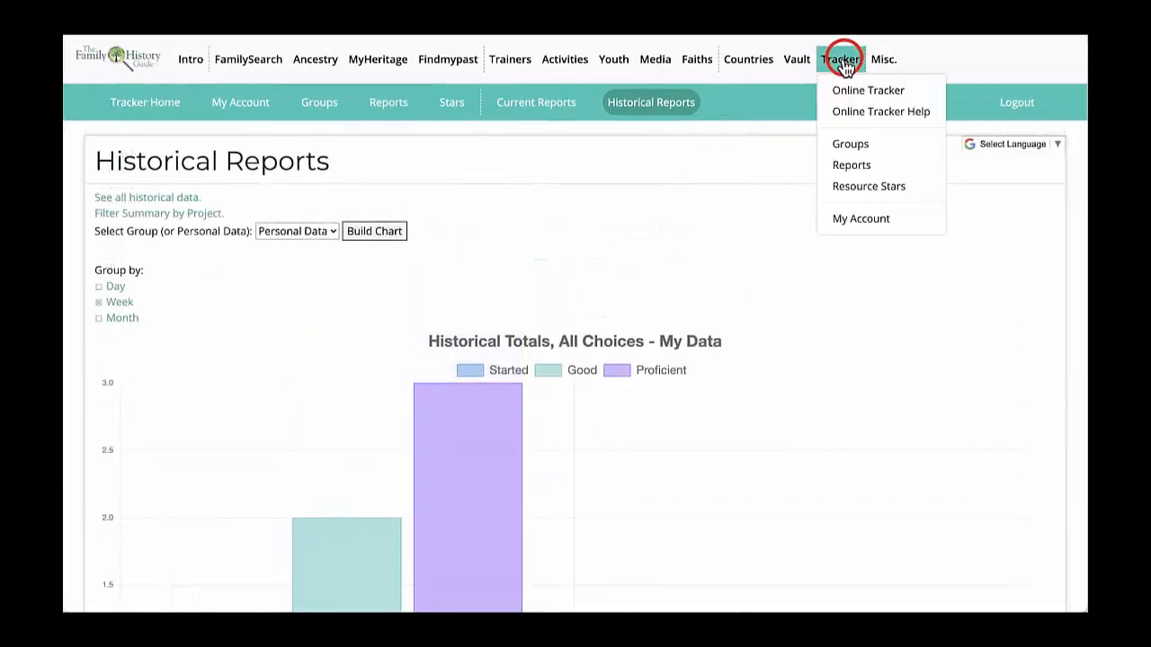
left_click(880, 112)
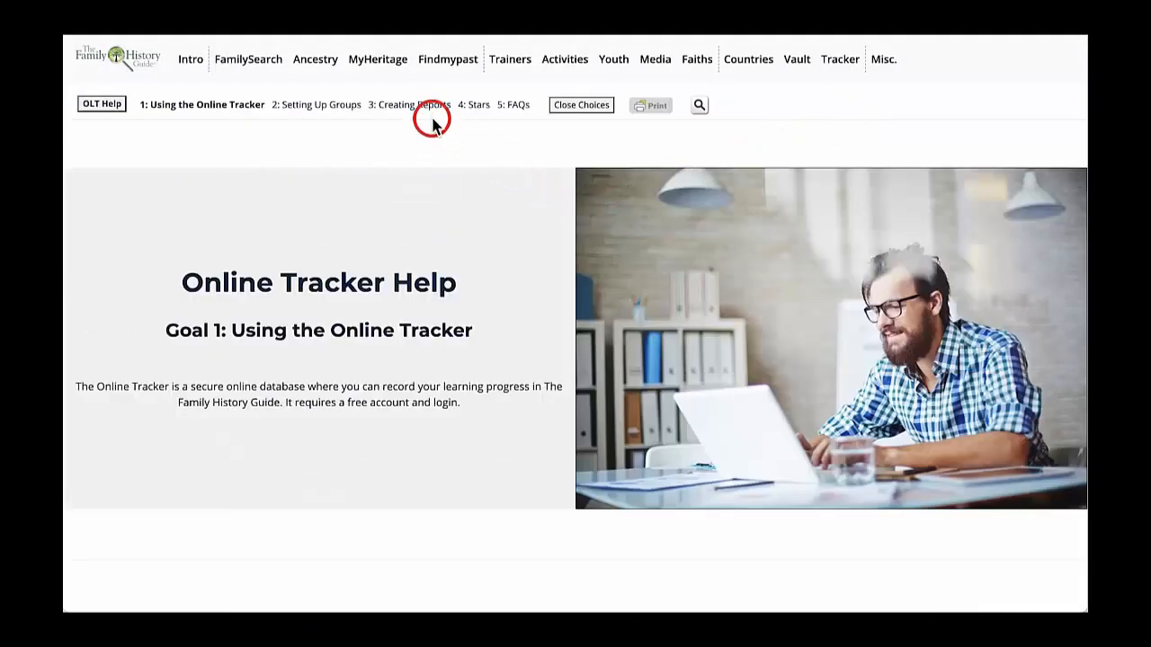
left_click(414, 104)
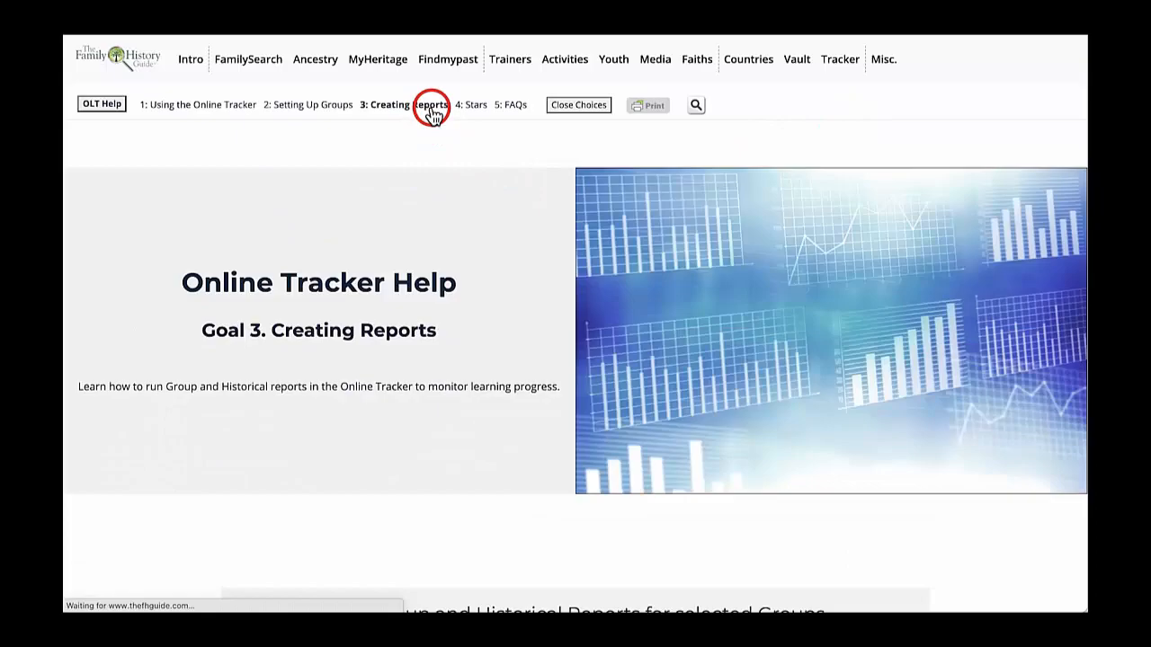